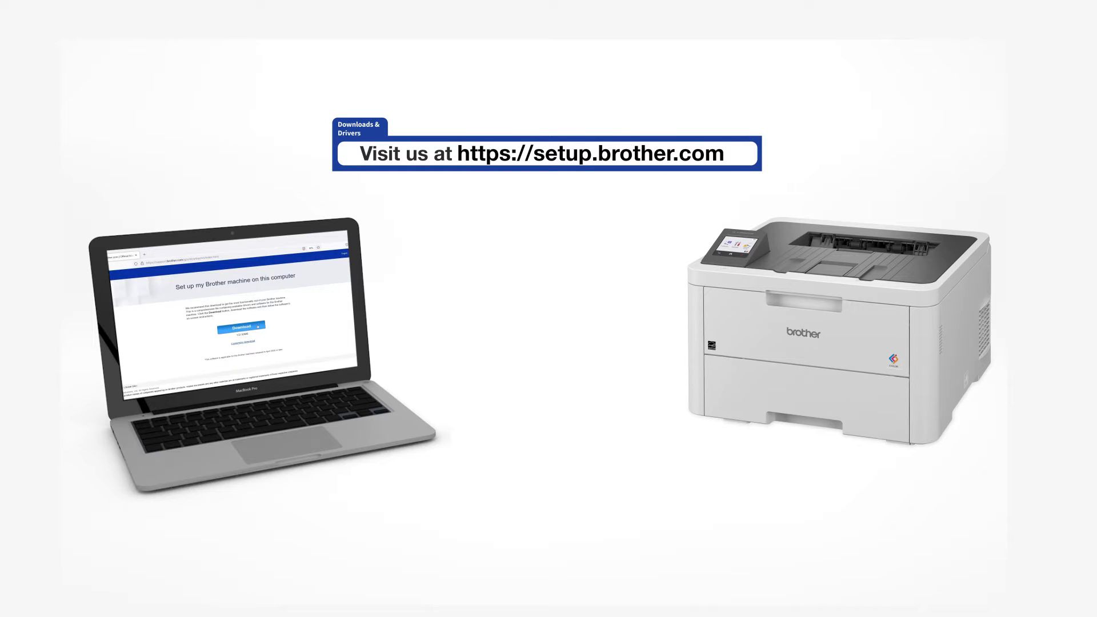
Step: Run the downloaded EasySetup_2_4_4_0.EXE from Firefox's downloads panel
{"action": "left_click", "coordinate": [240, 326]}
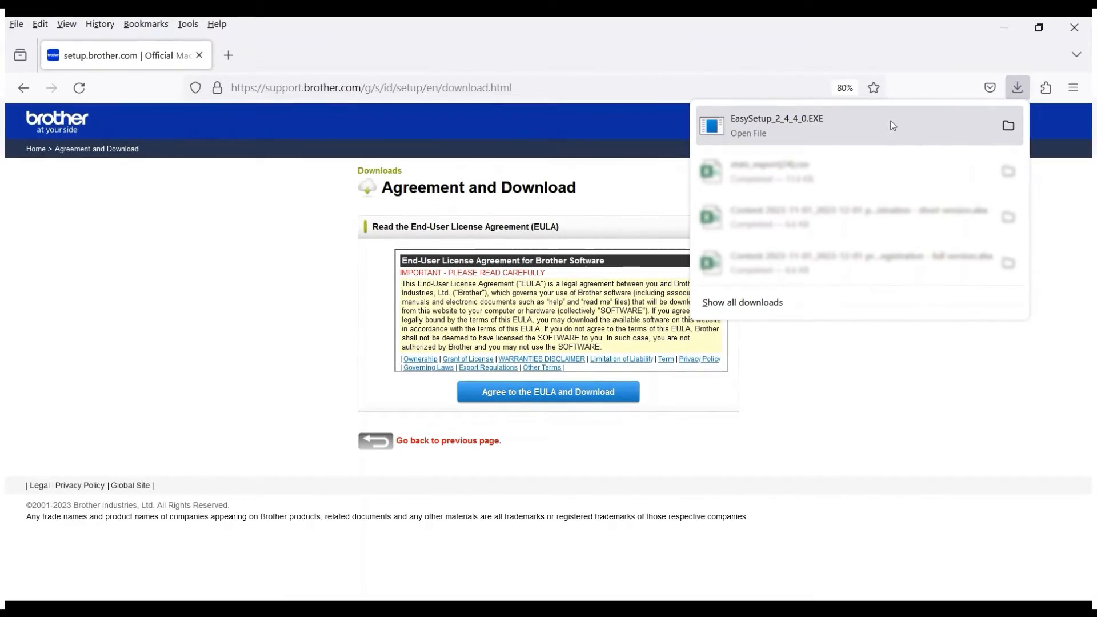
{"action": "left_click", "coordinate": [777, 126]}
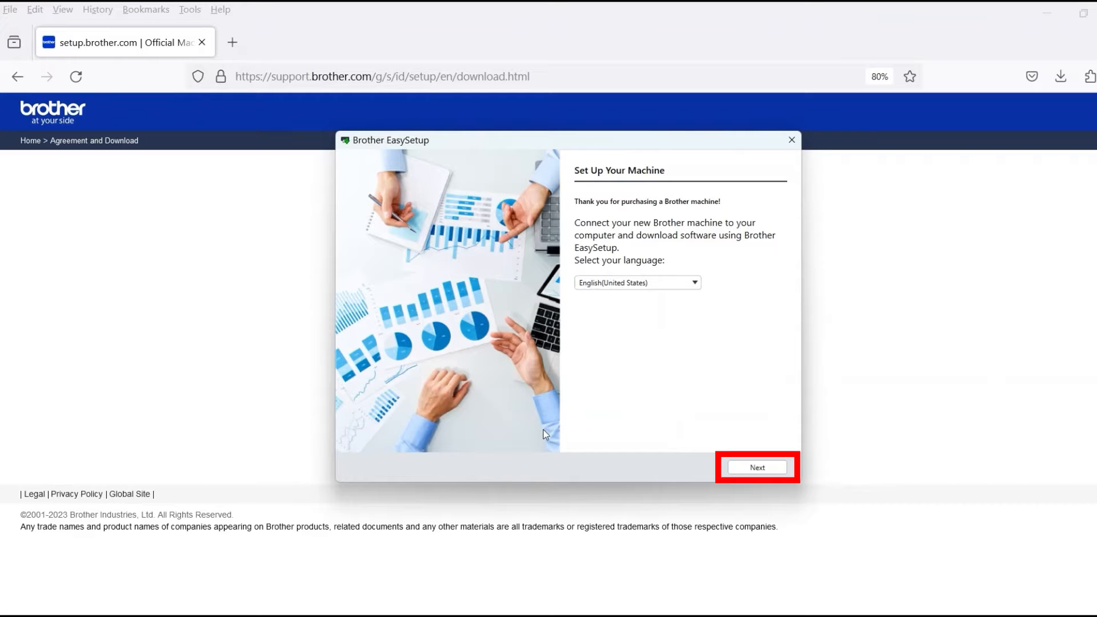
{"action": "mouse_move", "coordinate": [770, 504]}
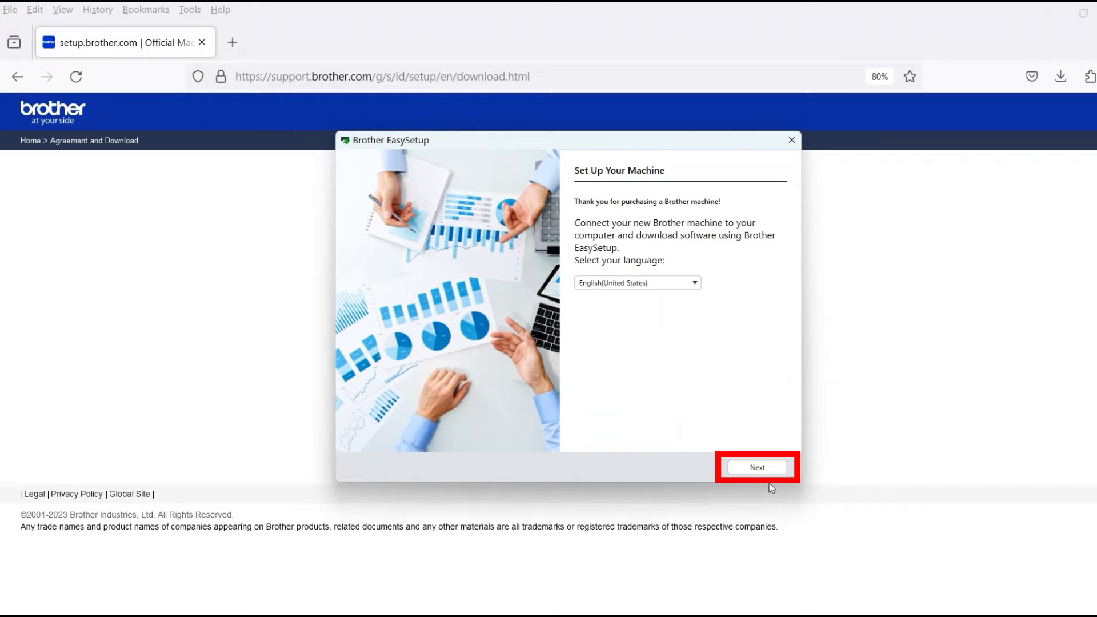
Step: Pass the welcome screen and accept the EasySetup license agreement
{"action": "left_click", "coordinate": [757, 467]}
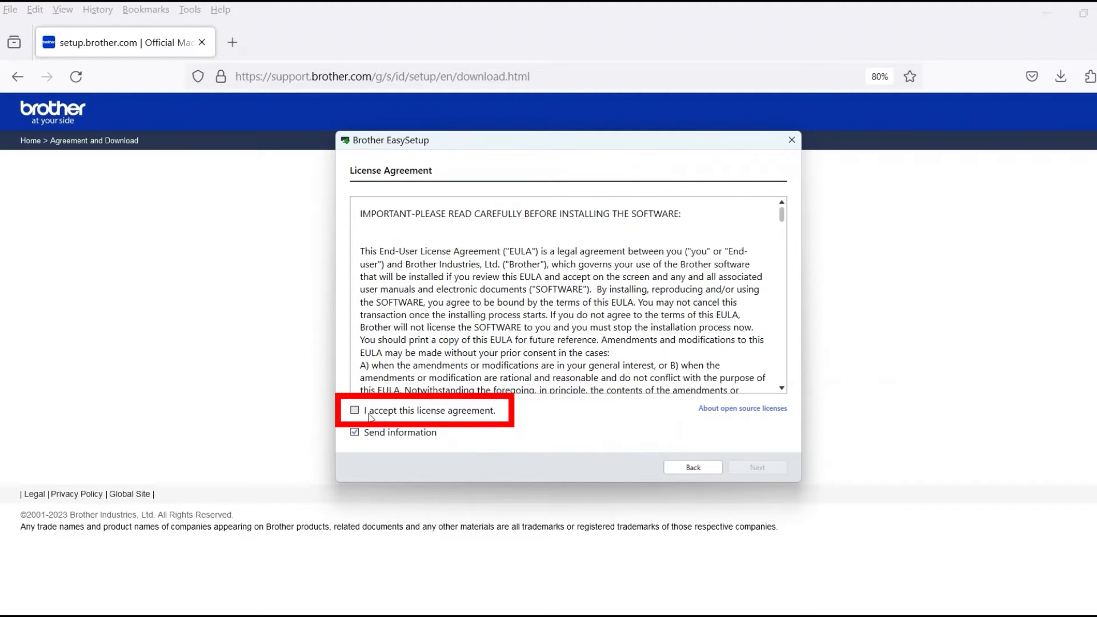
{"action": "left_click", "coordinate": [354, 410]}
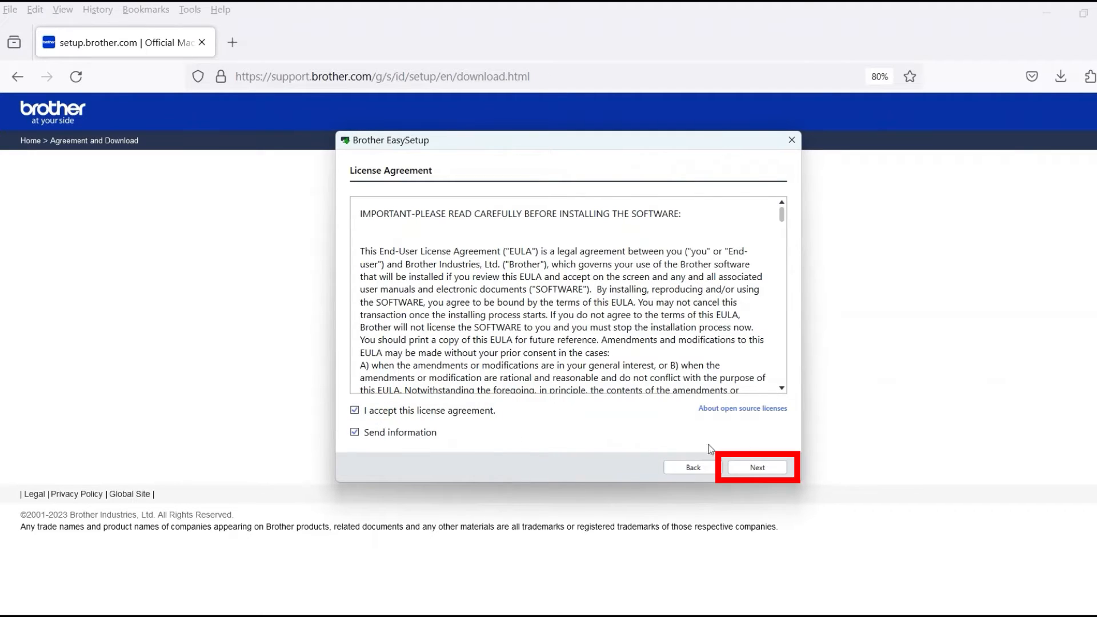
{"action": "left_click", "coordinate": [757, 468]}
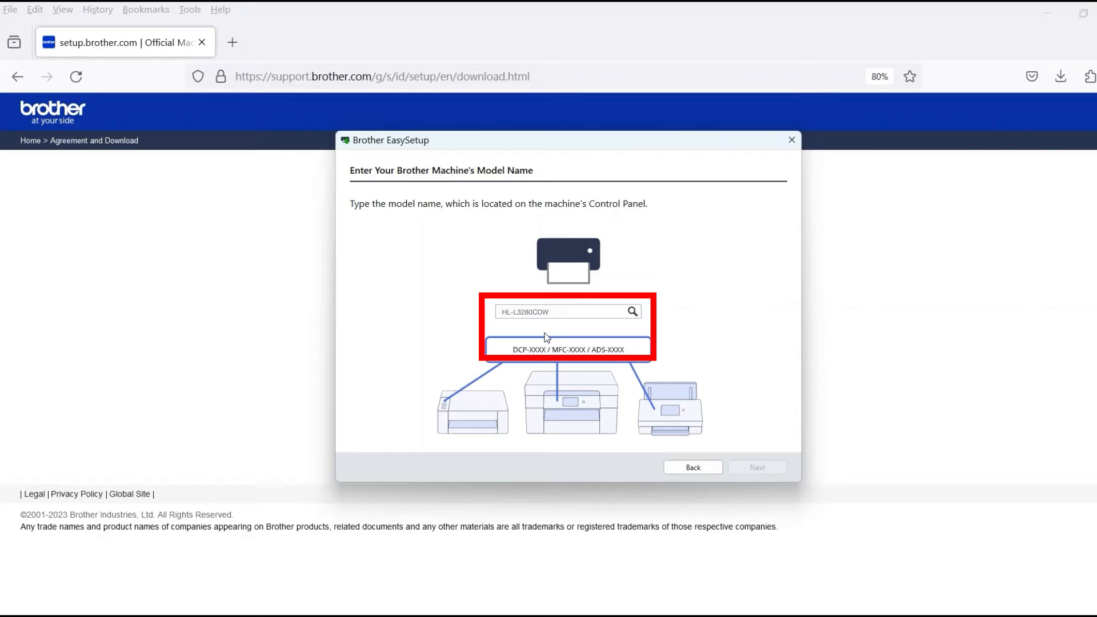
Step: Pick model HL-L3280CDW with a Wired Network or USB connection
{"action": "left_click", "coordinate": [757, 467]}
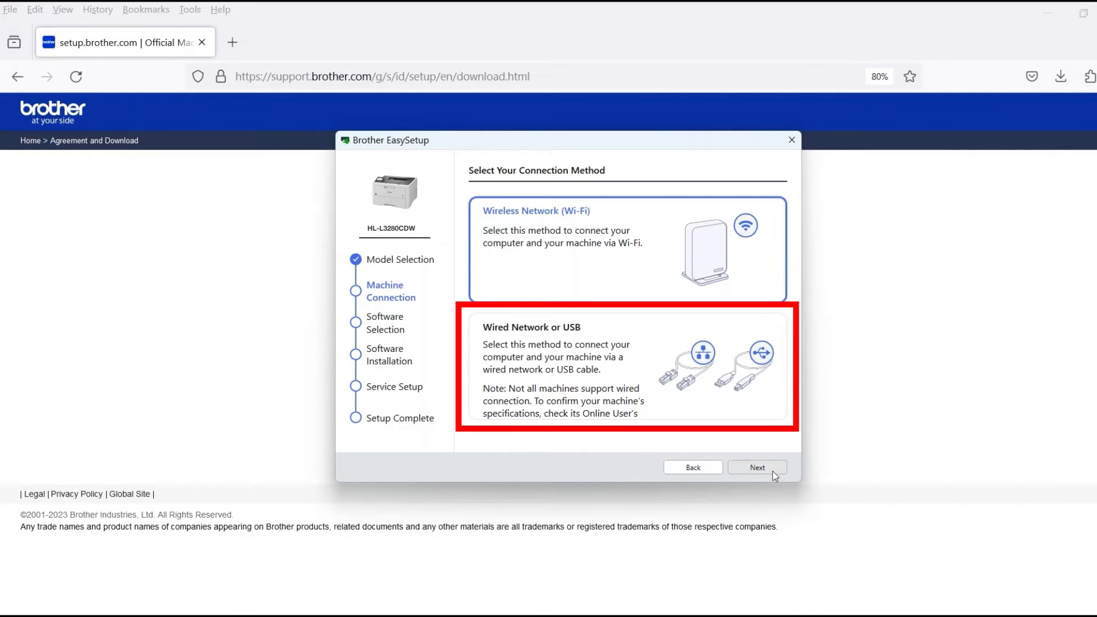
{"action": "left_click", "coordinate": [625, 378]}
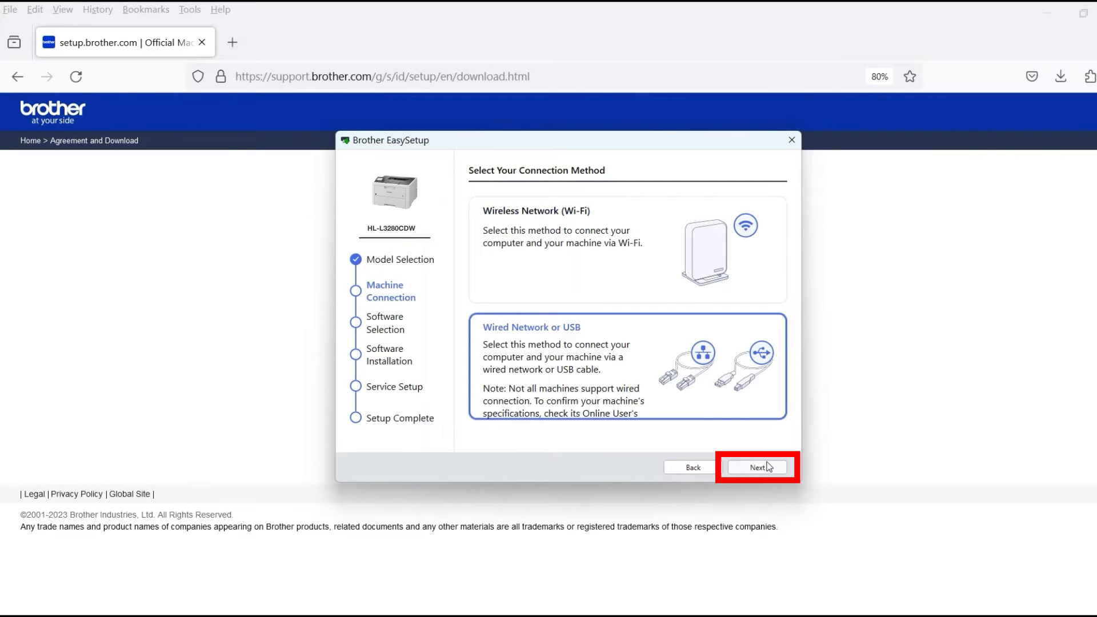
{"action": "left_click", "coordinate": [757, 467]}
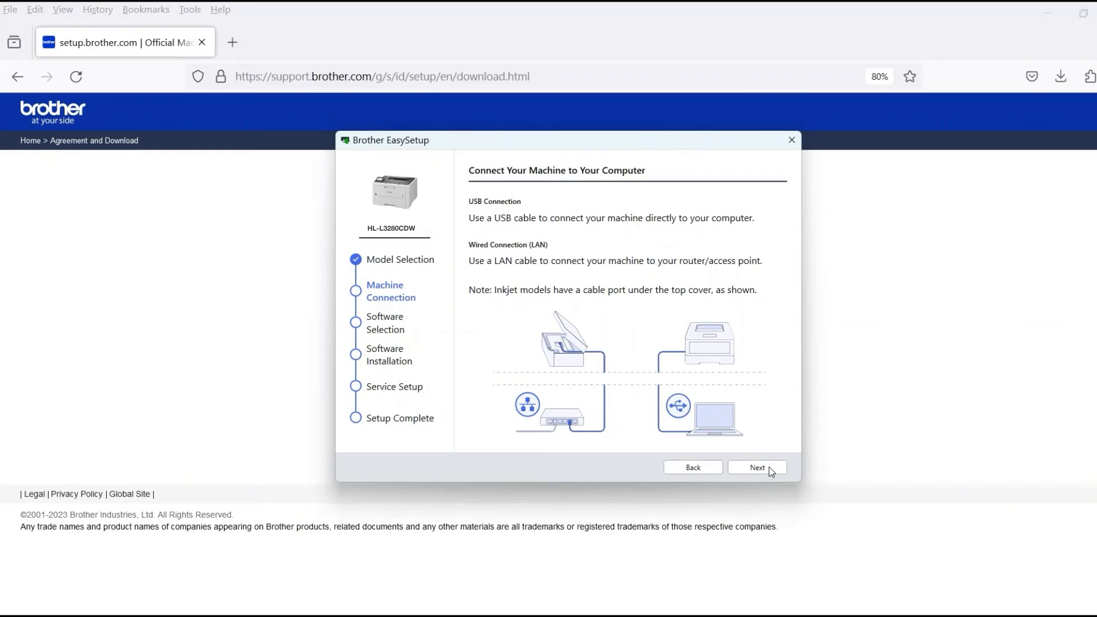
Step: Pass the cable instructions and use the HL-L3280CDW series found over USB
{"action": "left_click", "coordinate": [757, 468]}
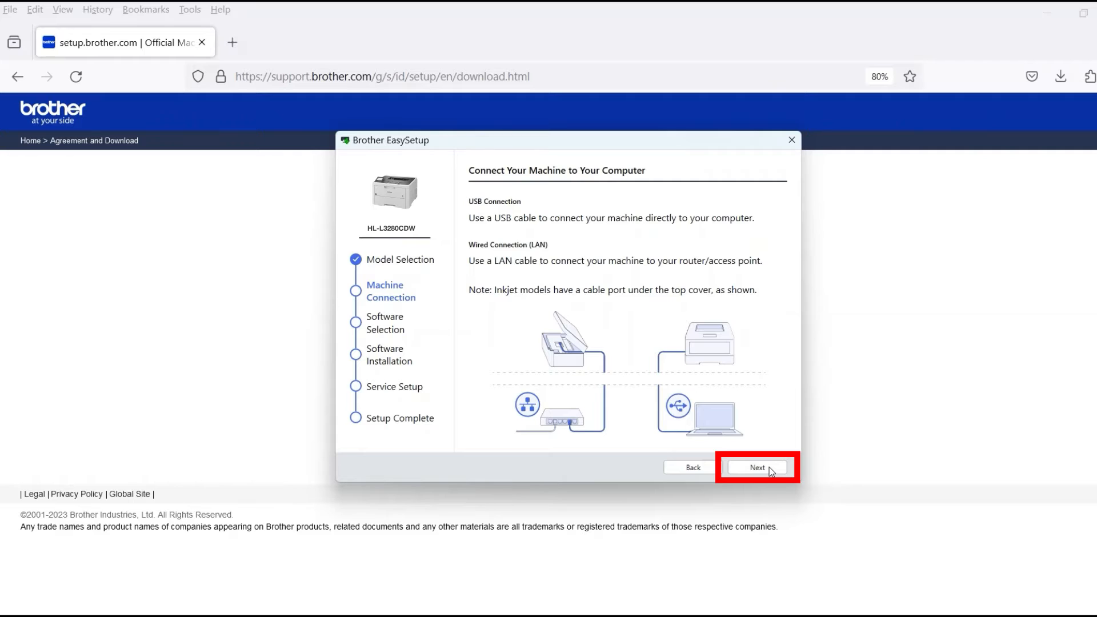
{"action": "left_click", "coordinate": [757, 467]}
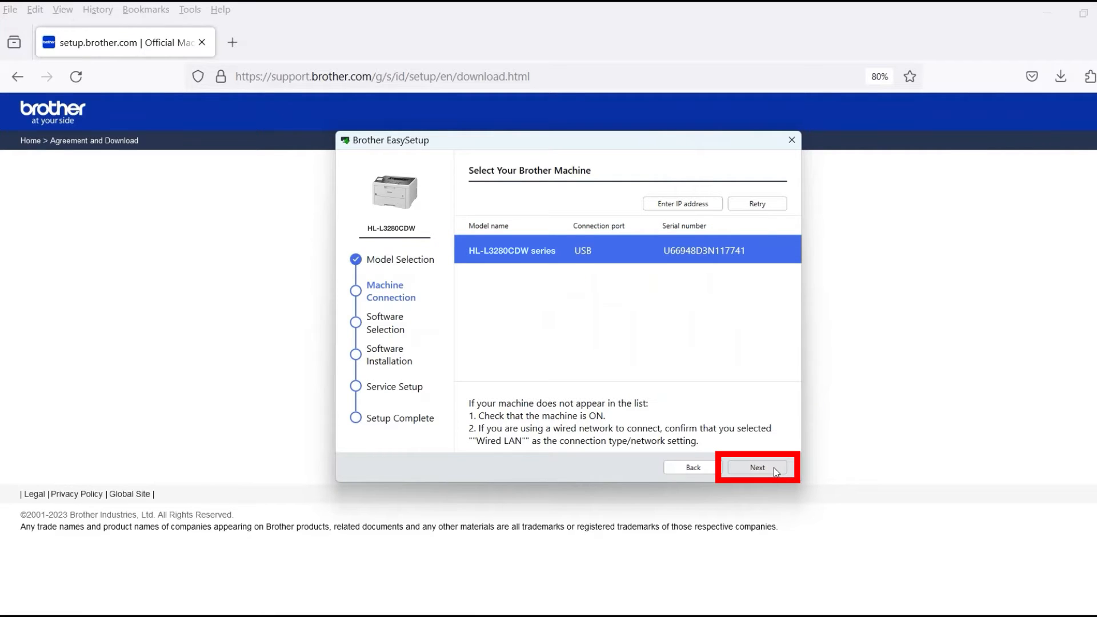
{"action": "left_click", "coordinate": [757, 467]}
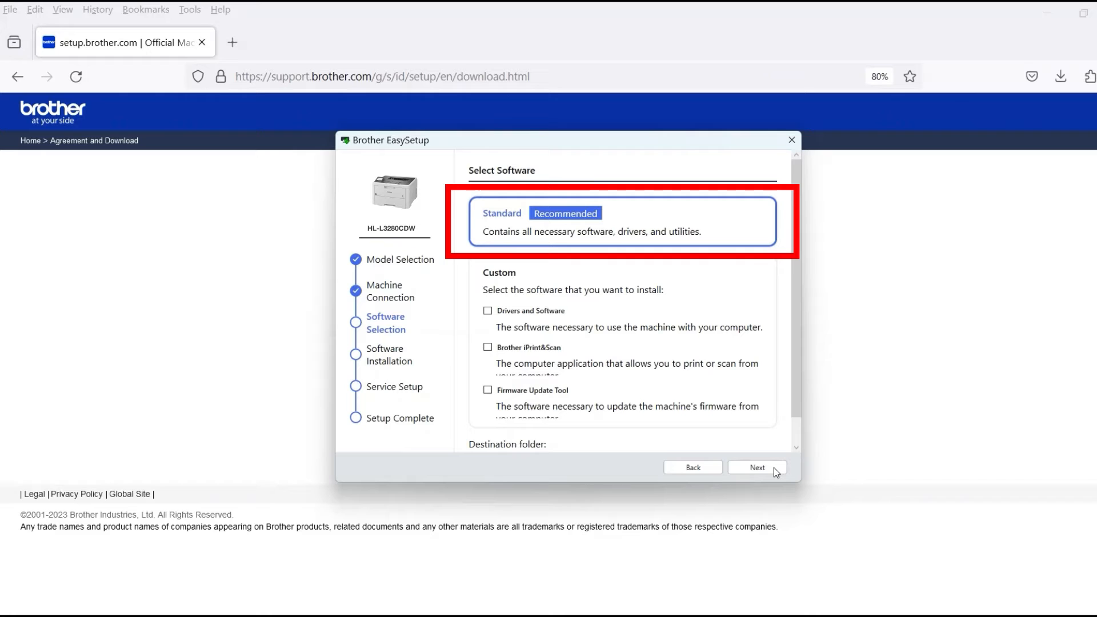
Step: Install the Standard (Recommended) software and close Setup Complete
{"action": "left_click", "coordinate": [758, 467]}
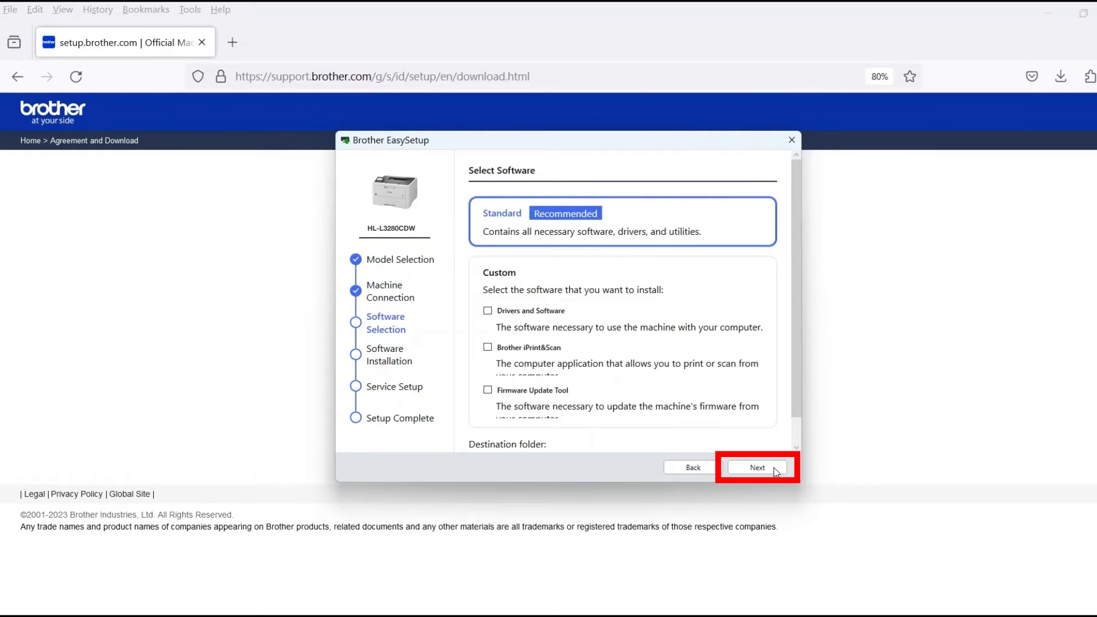
{"action": "left_click", "coordinate": [758, 467]}
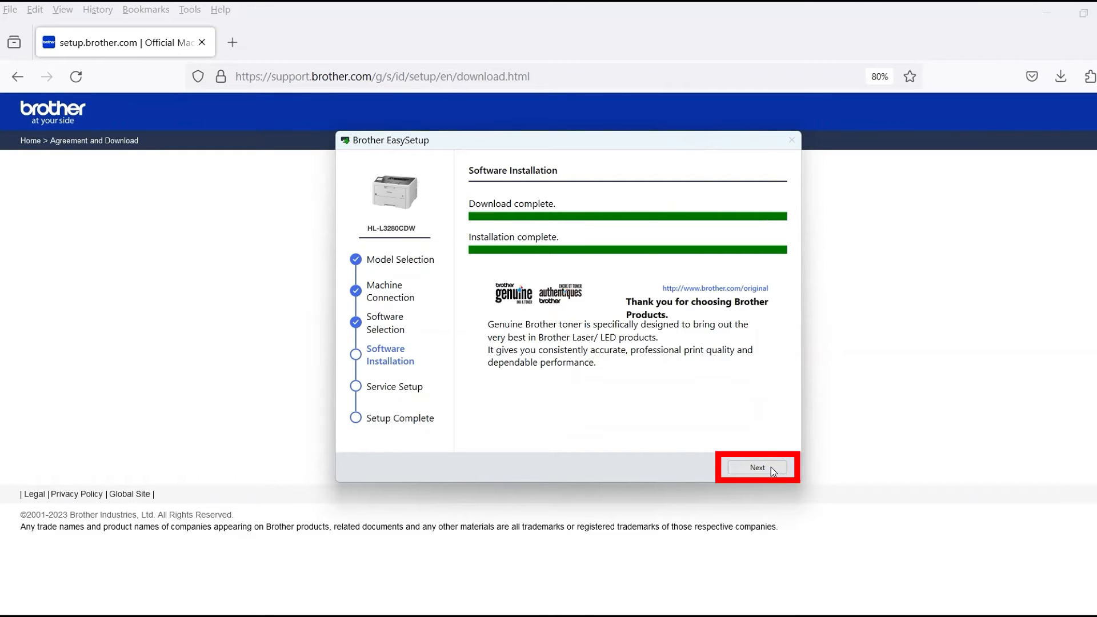
{"action": "left_click", "coordinate": [757, 468]}
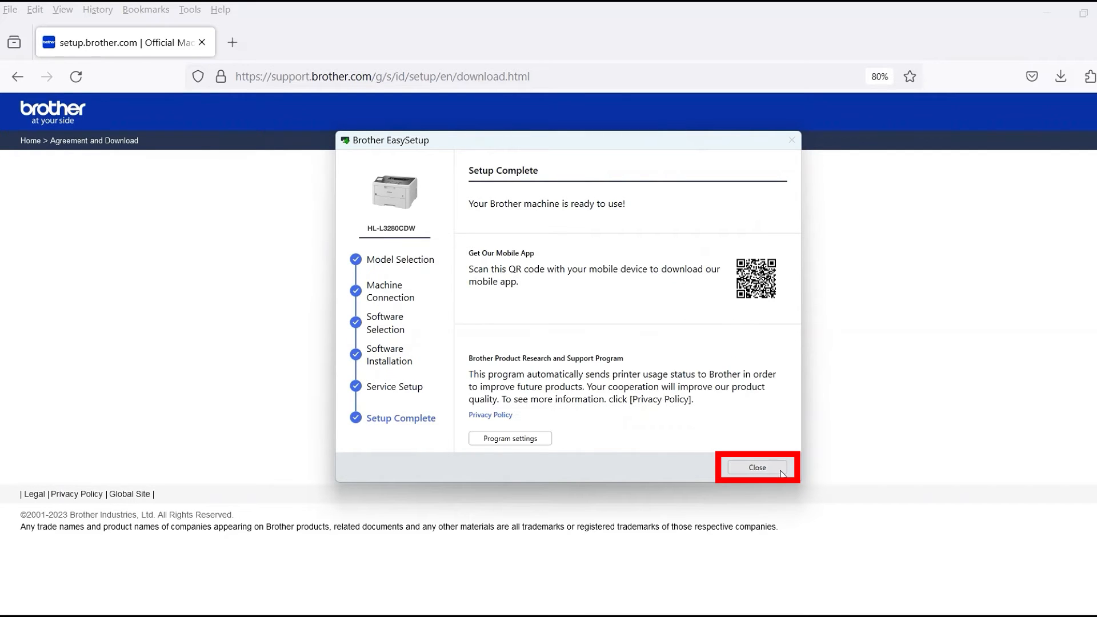
{"action": "left_click", "coordinate": [757, 468]}
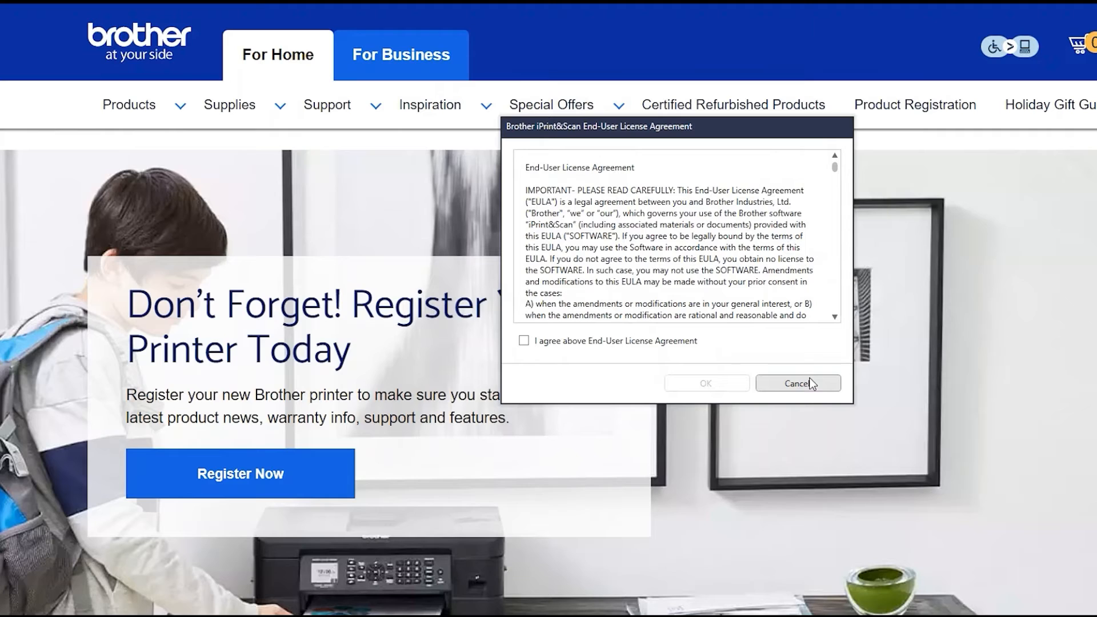
{"action": "mouse_move", "coordinate": [804, 392]}
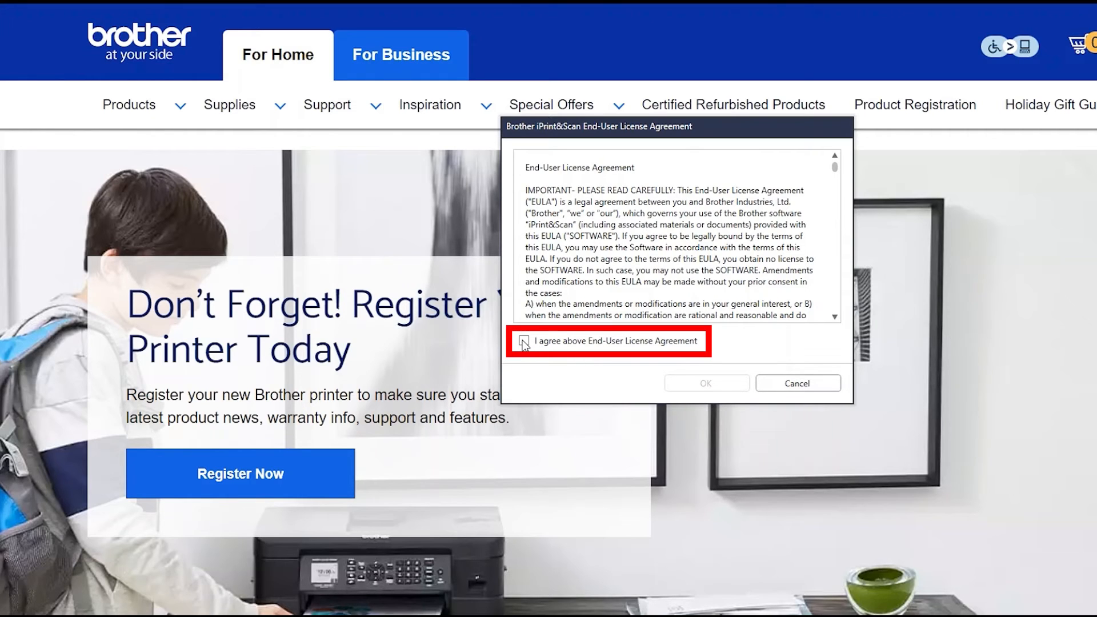
Step: Agree to the iPrint&Scan End-User License Agreement and confirm with OK
{"action": "left_click", "coordinate": [520, 341]}
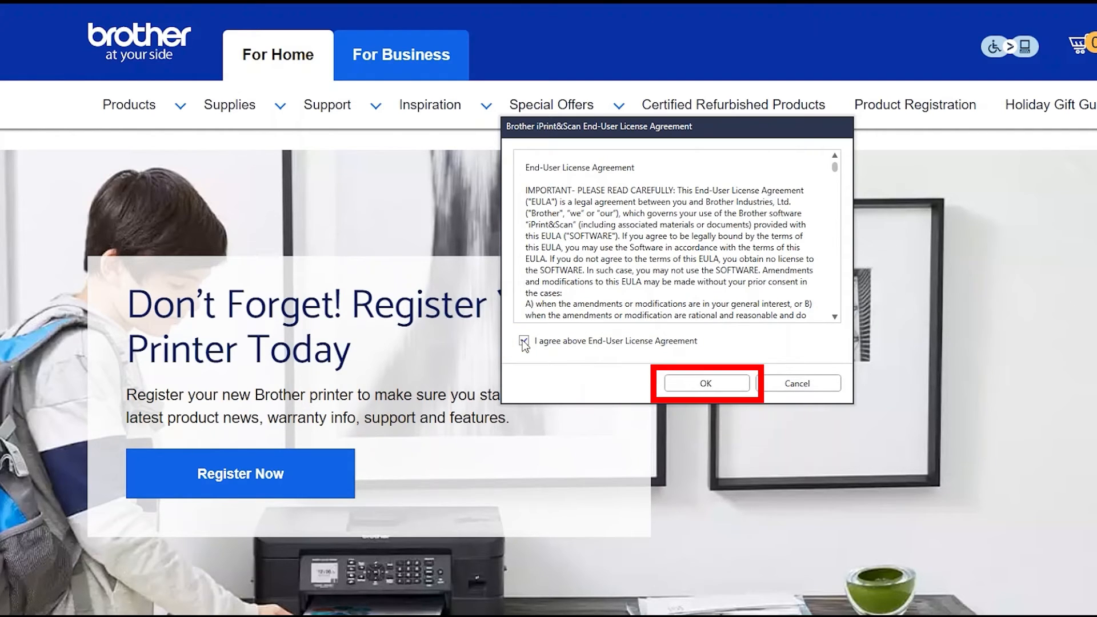
{"action": "left_click", "coordinate": [705, 384]}
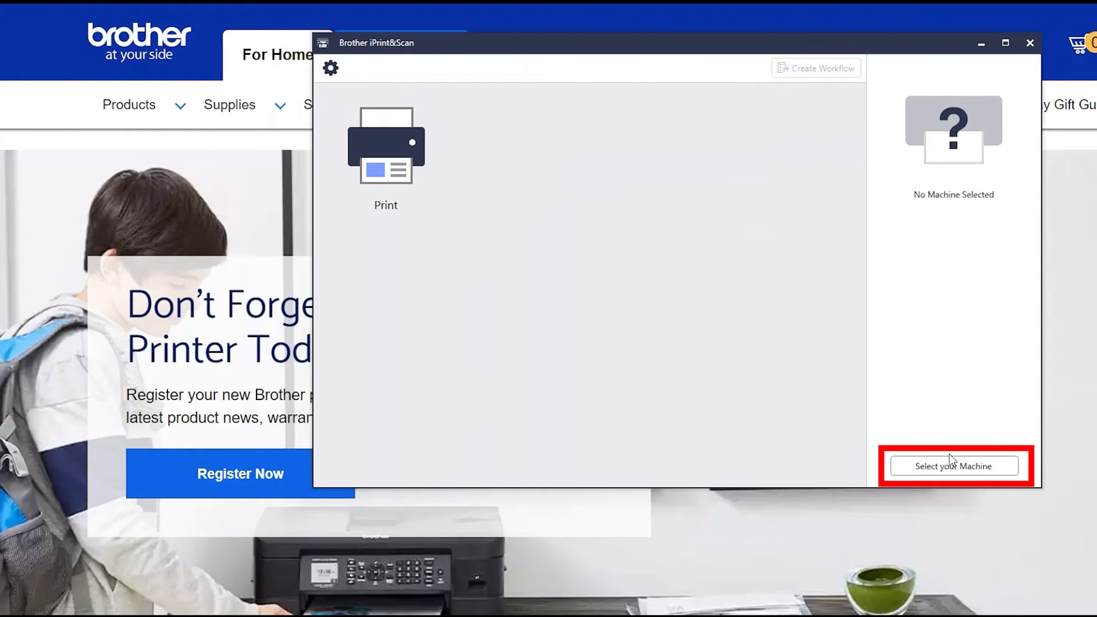
Step: Select the HL-L3280CDW series from the USB machine list and confirm
{"action": "left_click", "coordinate": [954, 466]}
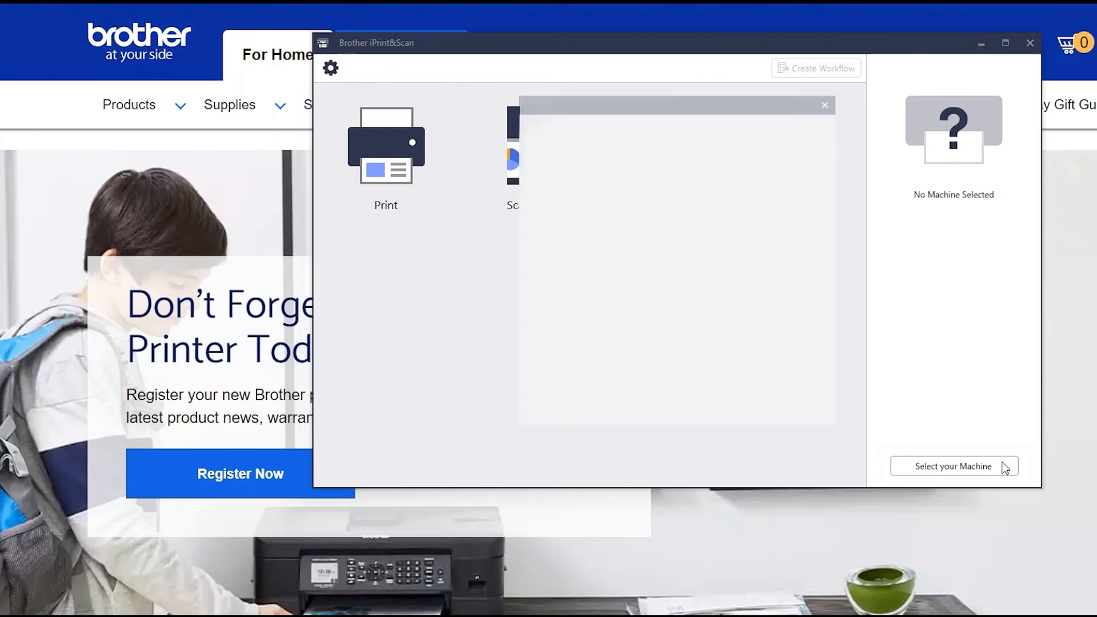
{"action": "left_click", "coordinate": [954, 466]}
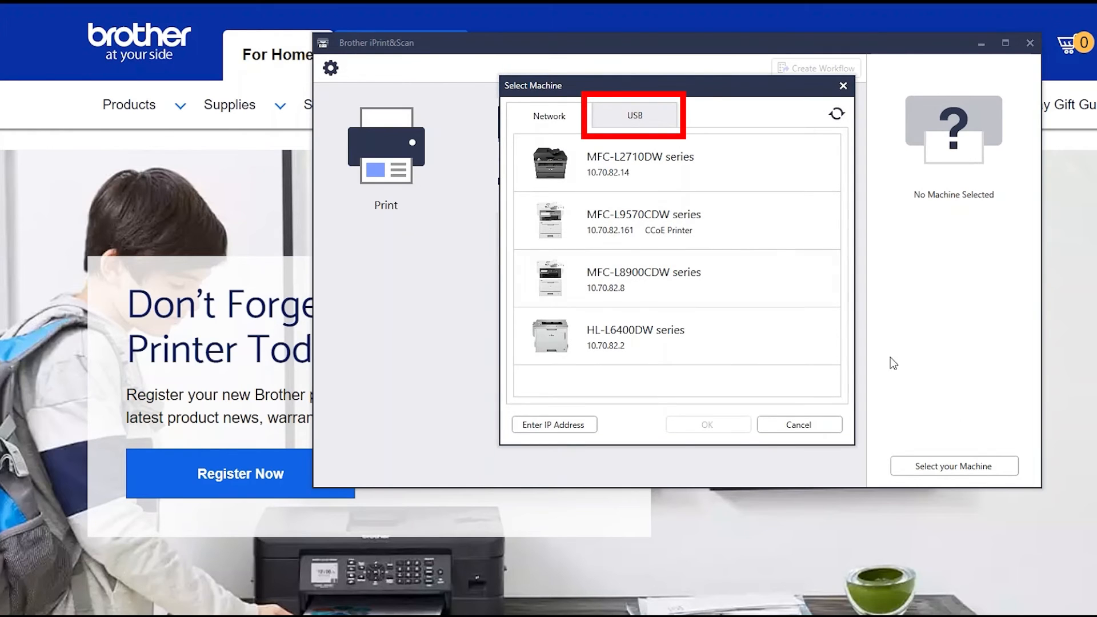
{"action": "left_click", "coordinate": [634, 116]}
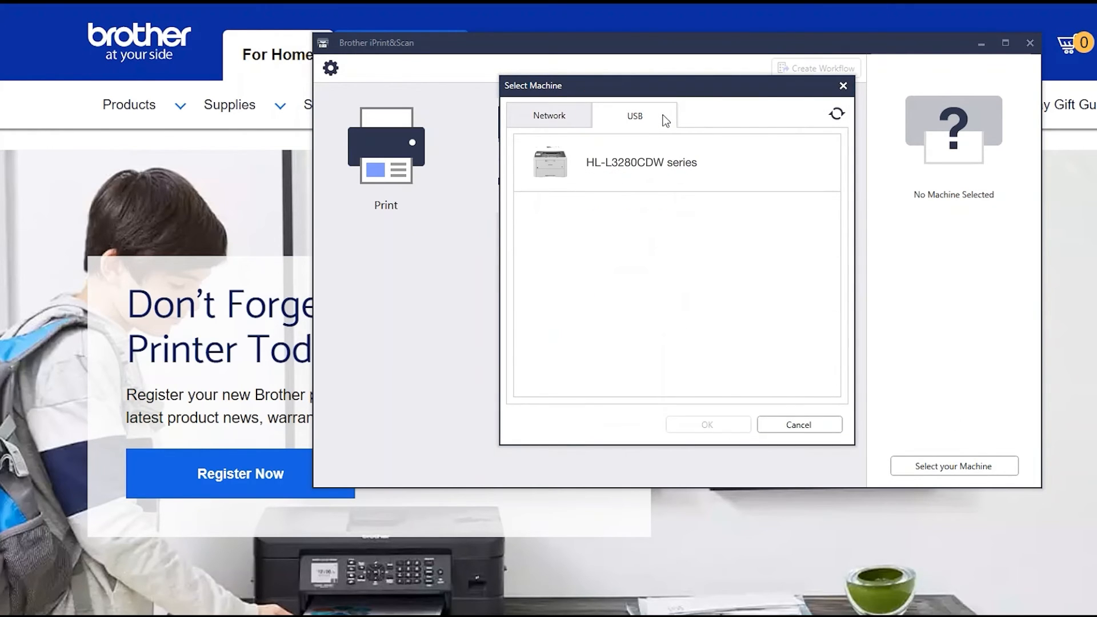
{"action": "left_click", "coordinate": [663, 162]}
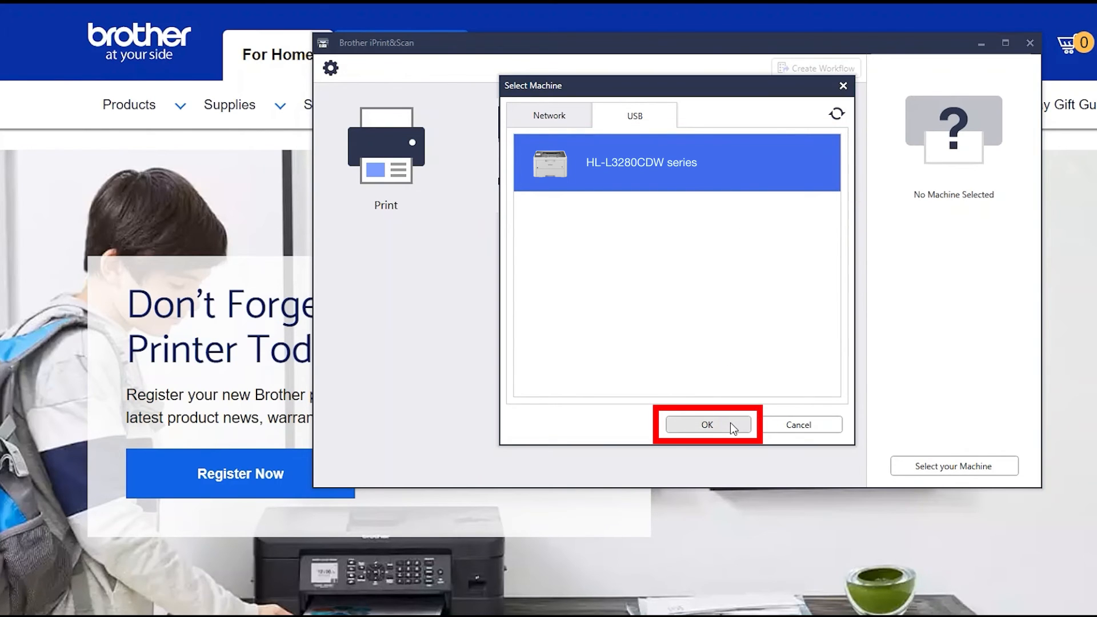
{"action": "left_click", "coordinate": [708, 424]}
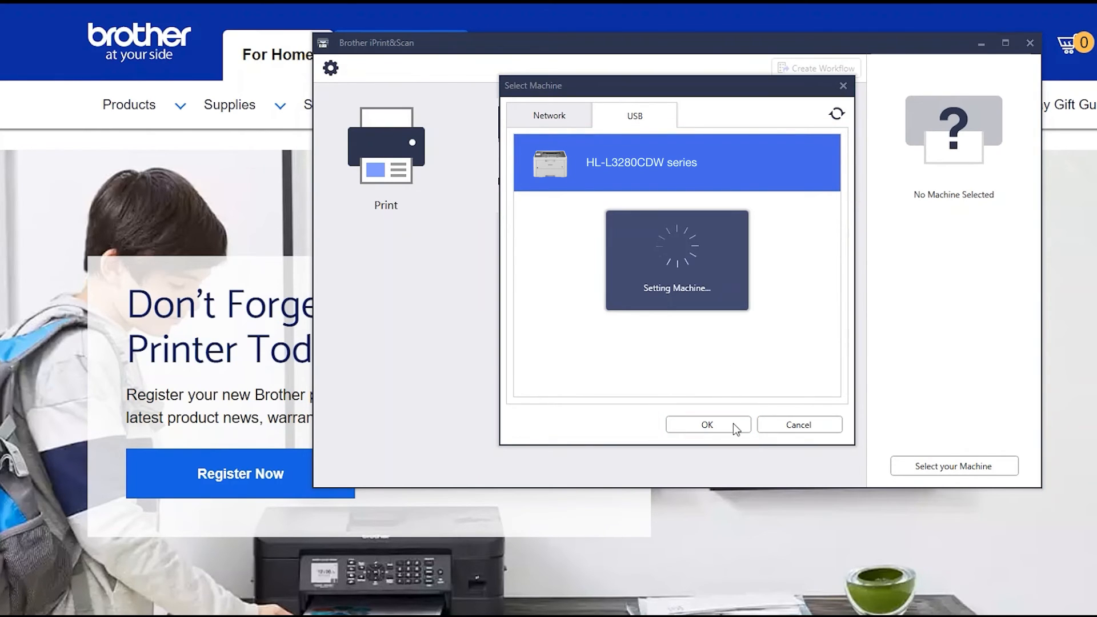
{"action": "left_click", "coordinate": [708, 425]}
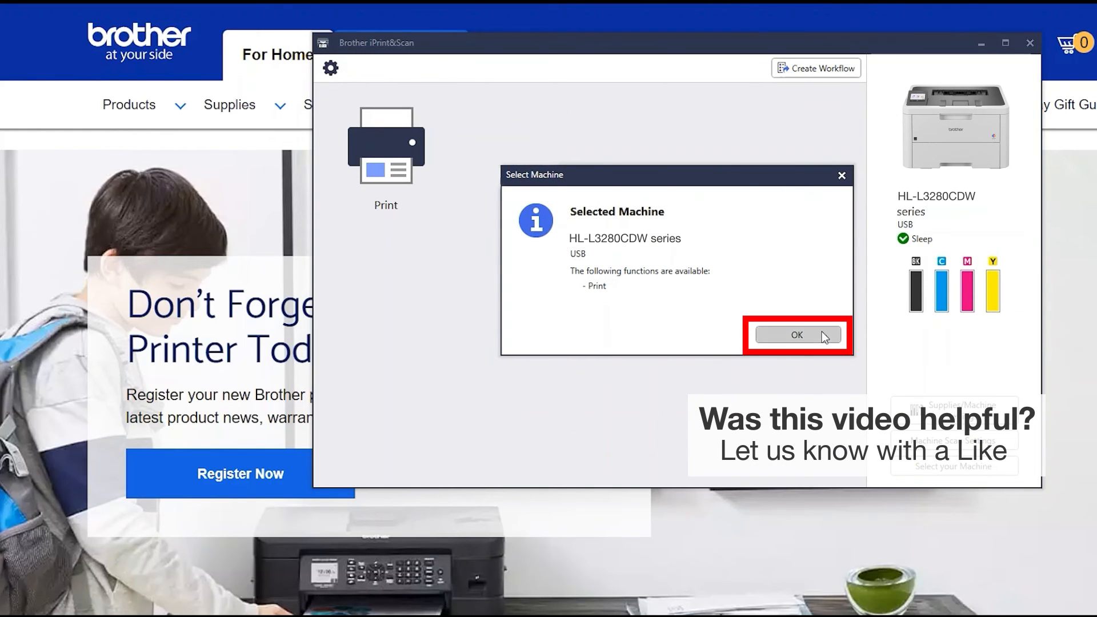
{"action": "left_click", "coordinate": [797, 335]}
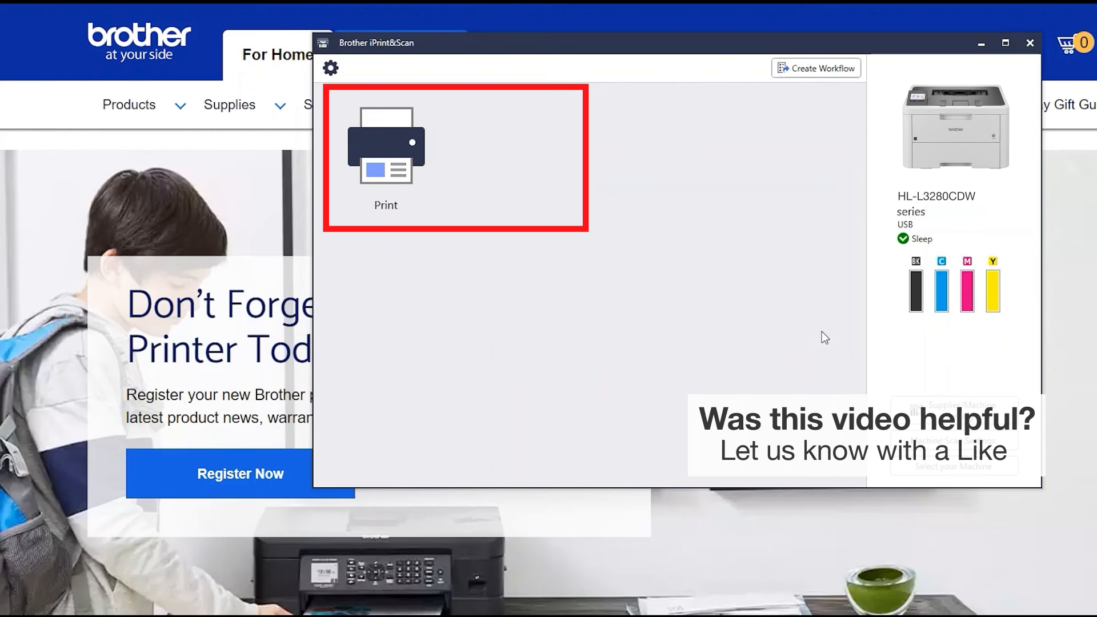